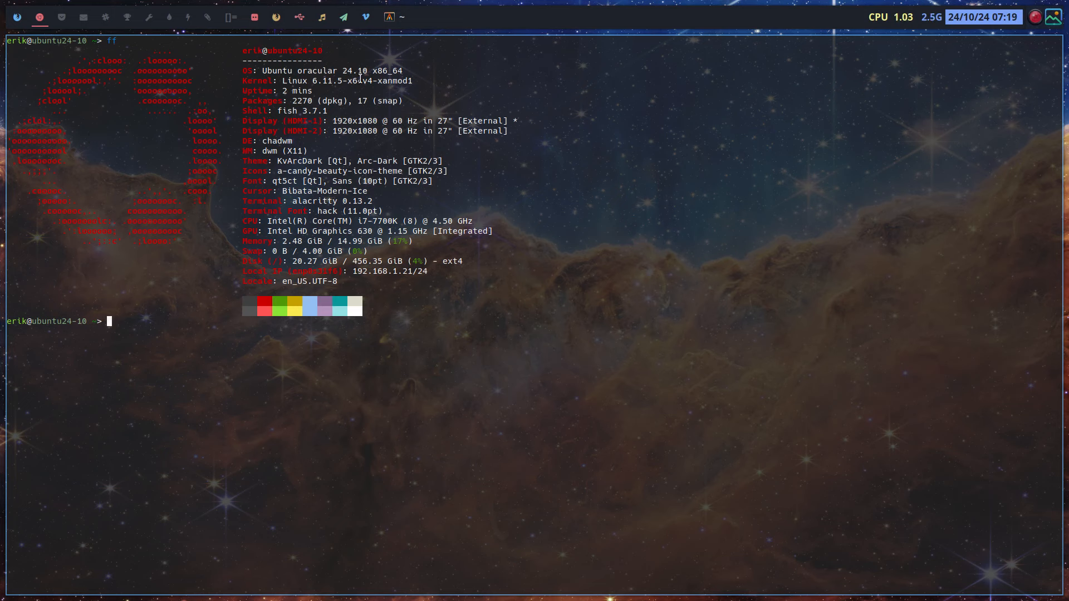
- Bring the Firefox window with the XanMod APT repository page forward from the terminal
double_click(385, 80)
type("r")
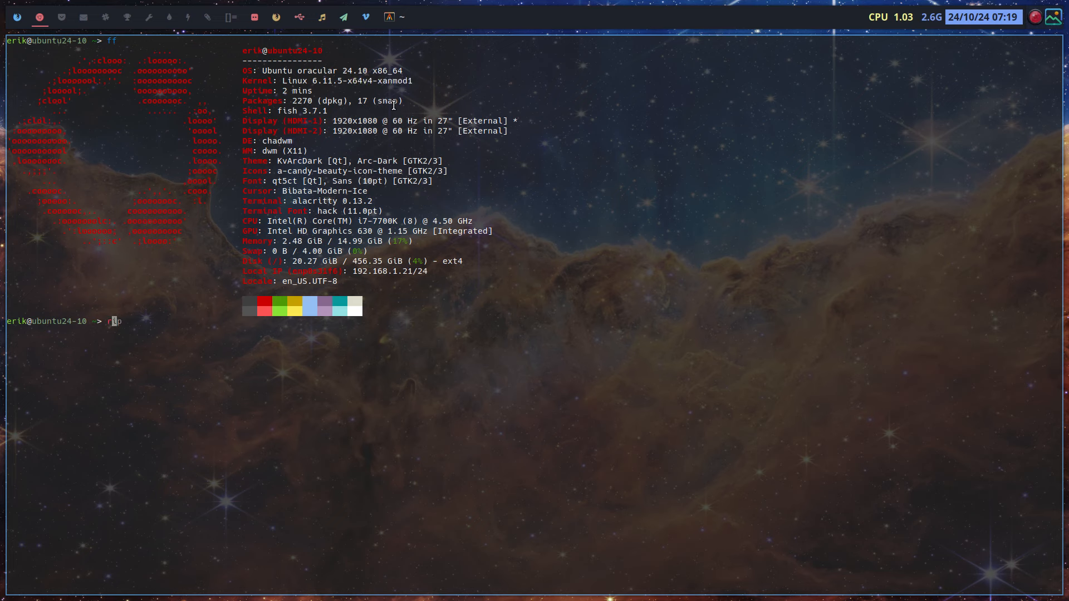
key("Return")
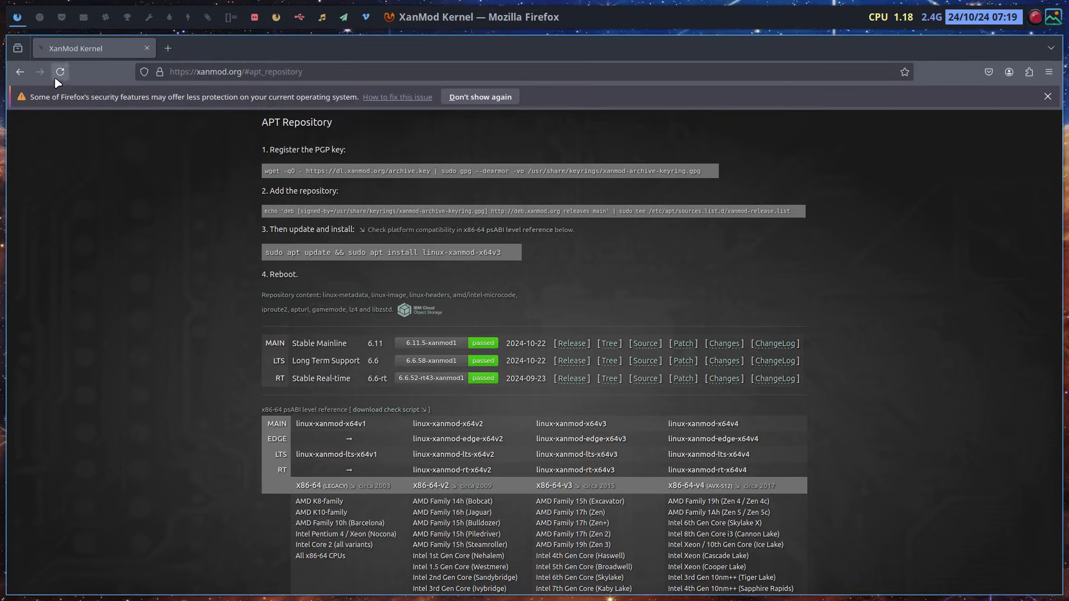
- Reload xanmod.org and jump to its APT Repository section from the table of contents
left_click(20, 71)
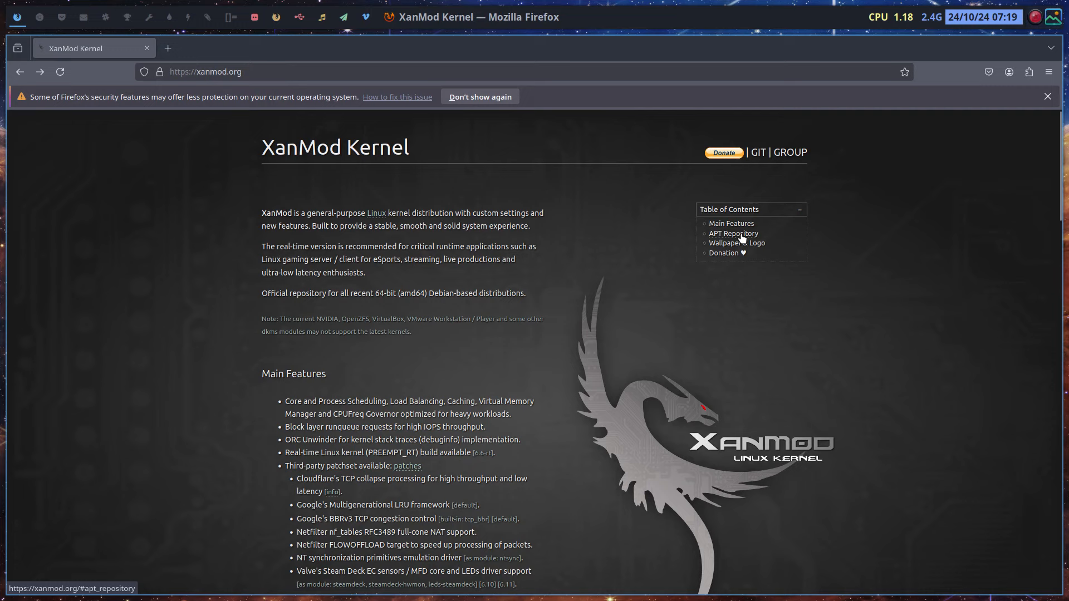
left_click(733, 233)
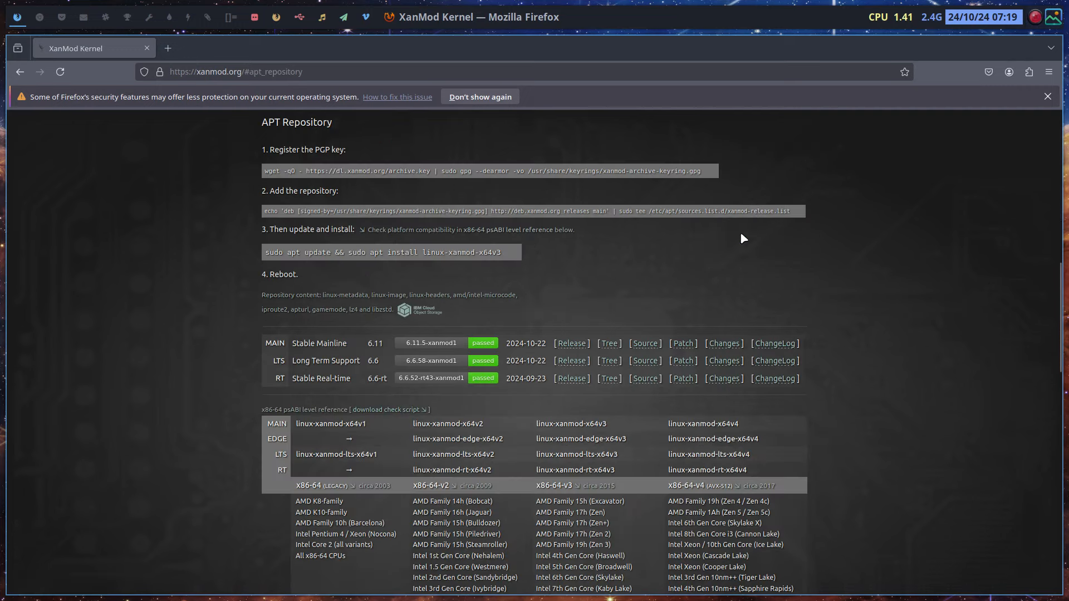
mouse_move(714, 172)
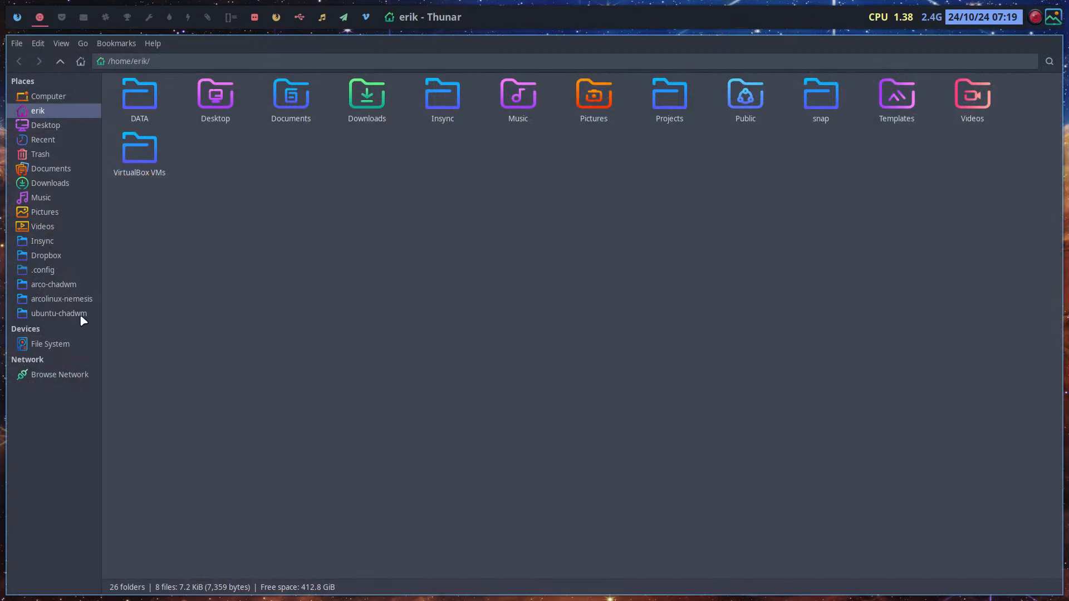
- From the ubuntu-chadwm folder, open install-apps-ppa.sh in Sublime Text
left_click(59, 313)
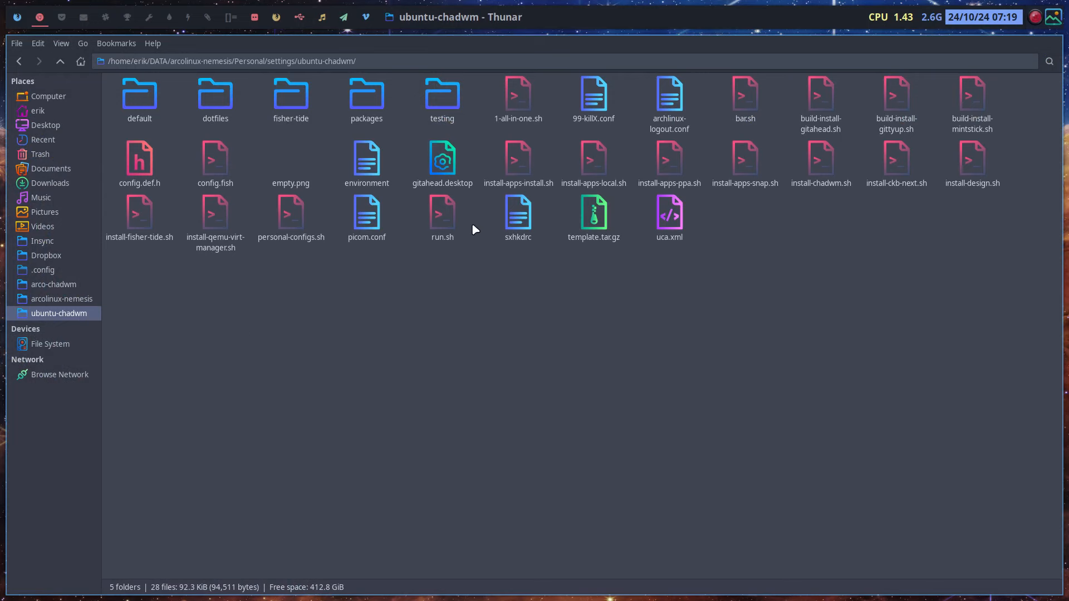
left_click(518, 159)
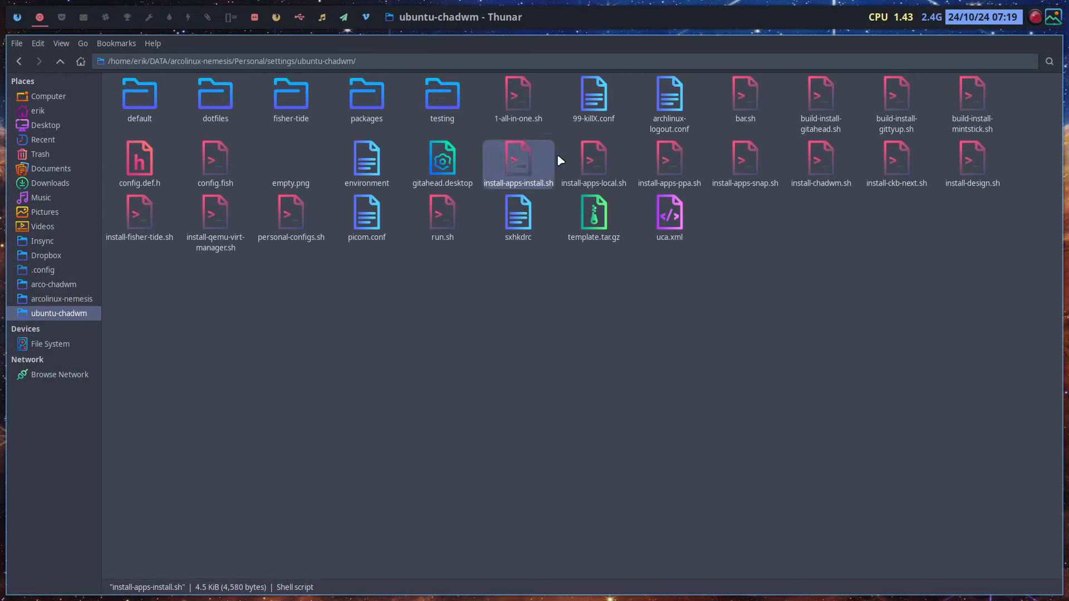
left_click(593, 161)
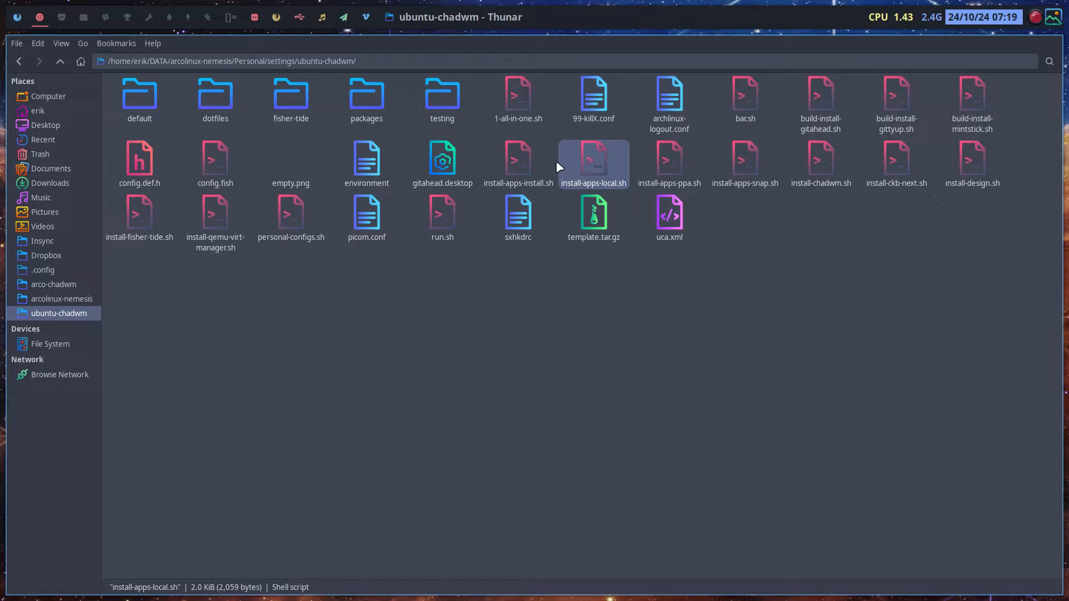
left_click(669, 164)
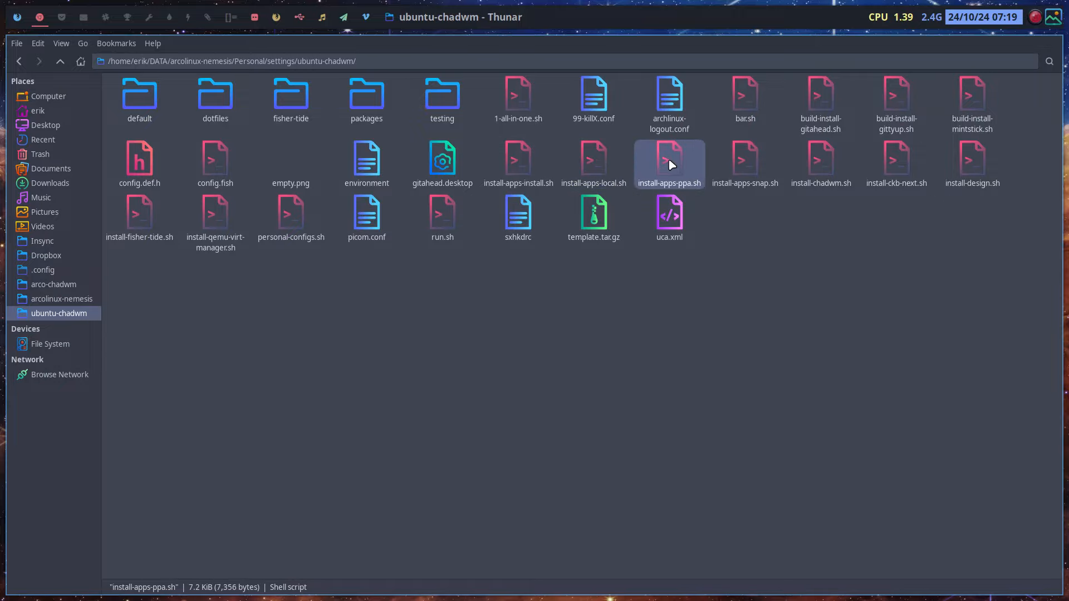
double_click(669, 161)
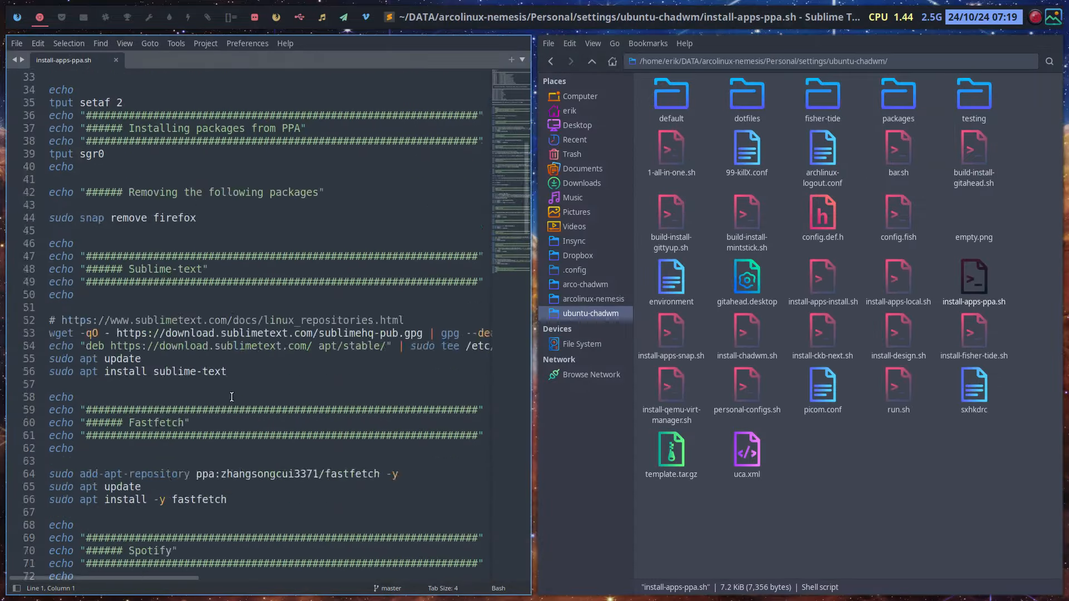
- Rename the copied Anydesk header to Xanmod and paste the XanMod wget key command on line 171
scroll("down", 3)
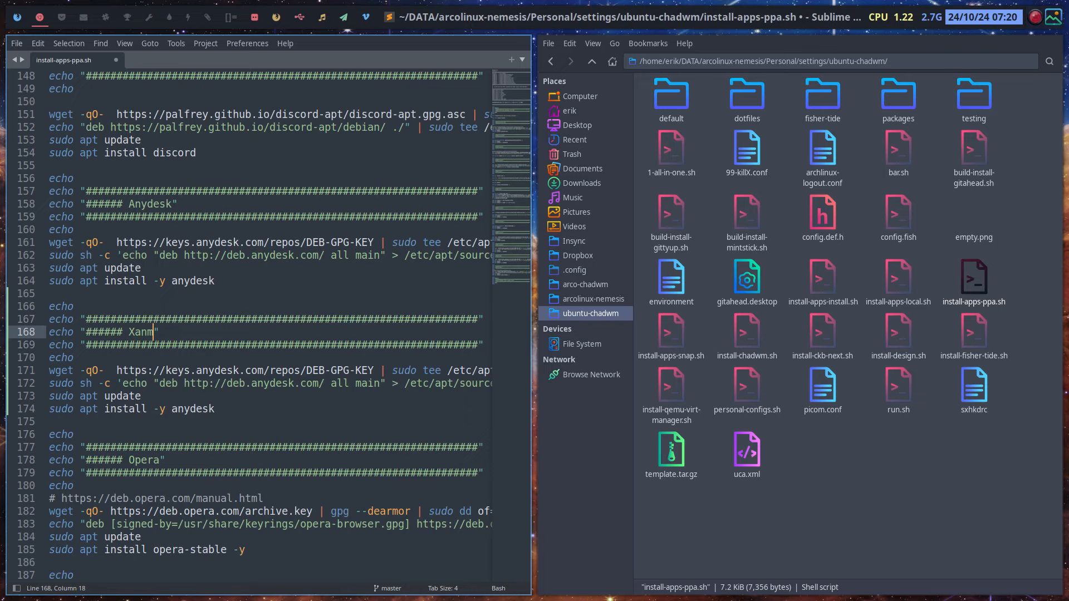
type("mod")
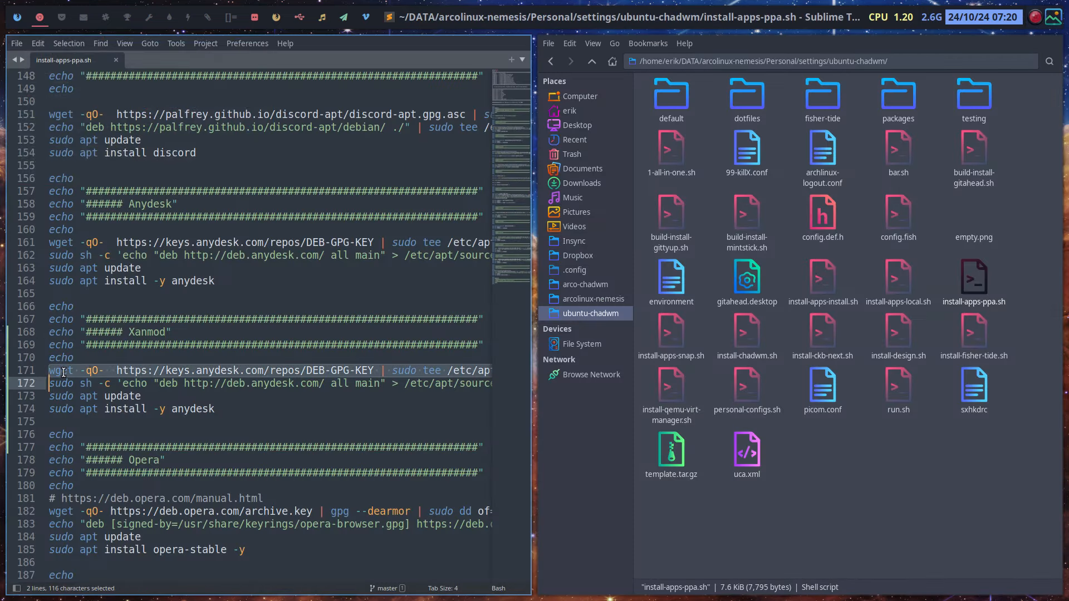
left_click(168, 369)
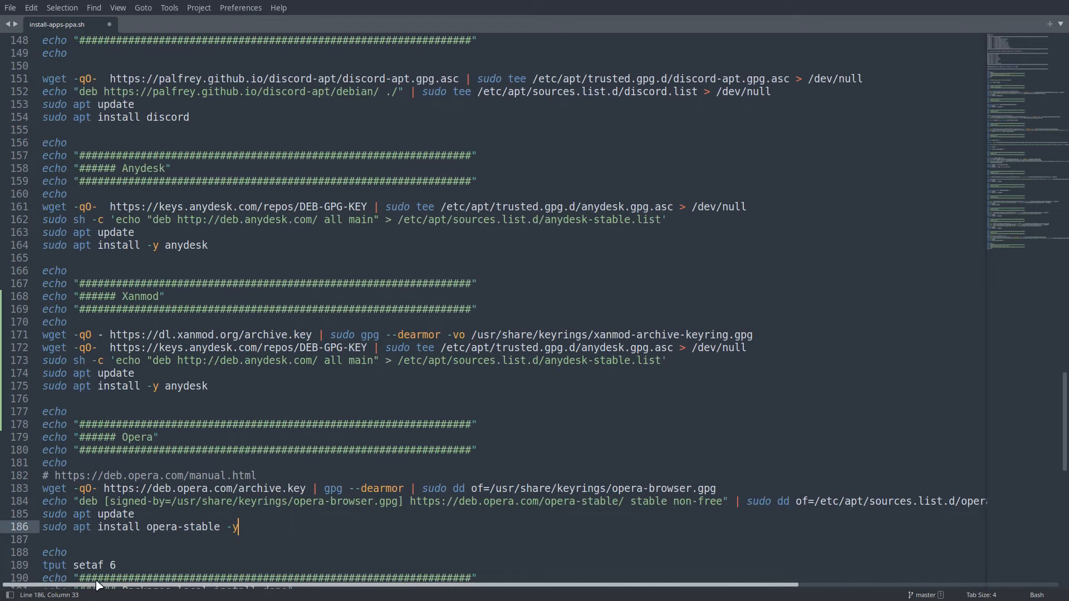
mouse_move(163, 345)
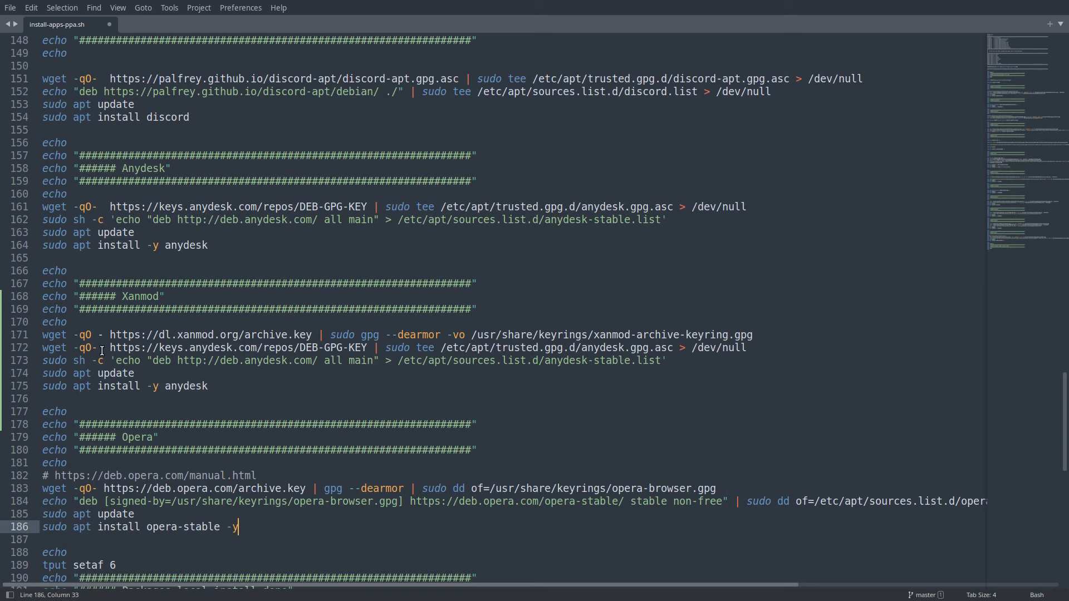
mouse_move(395, 341)
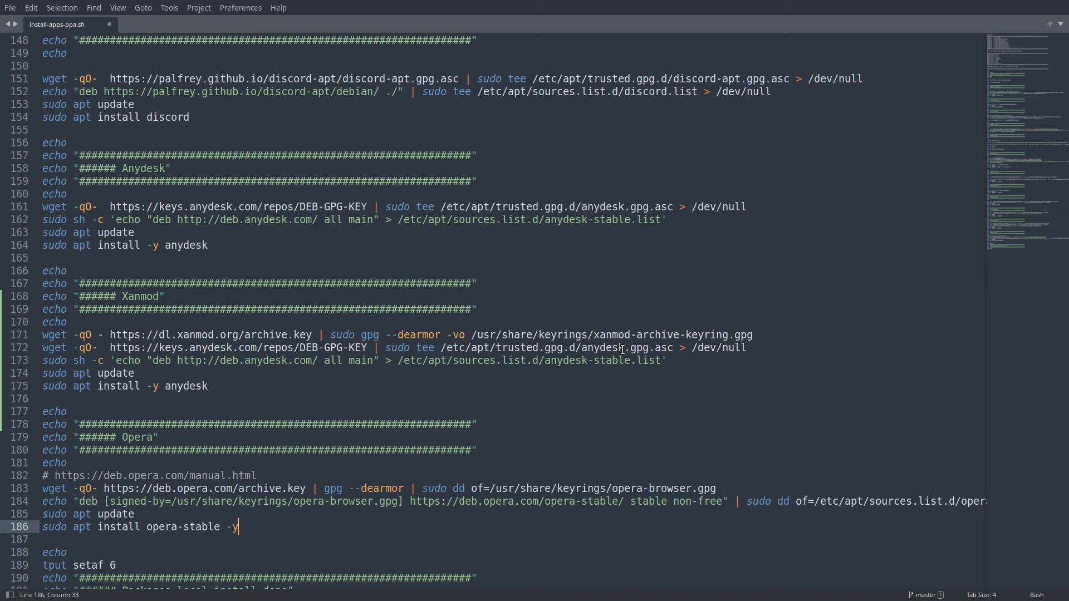
mouse_move(697, 480)
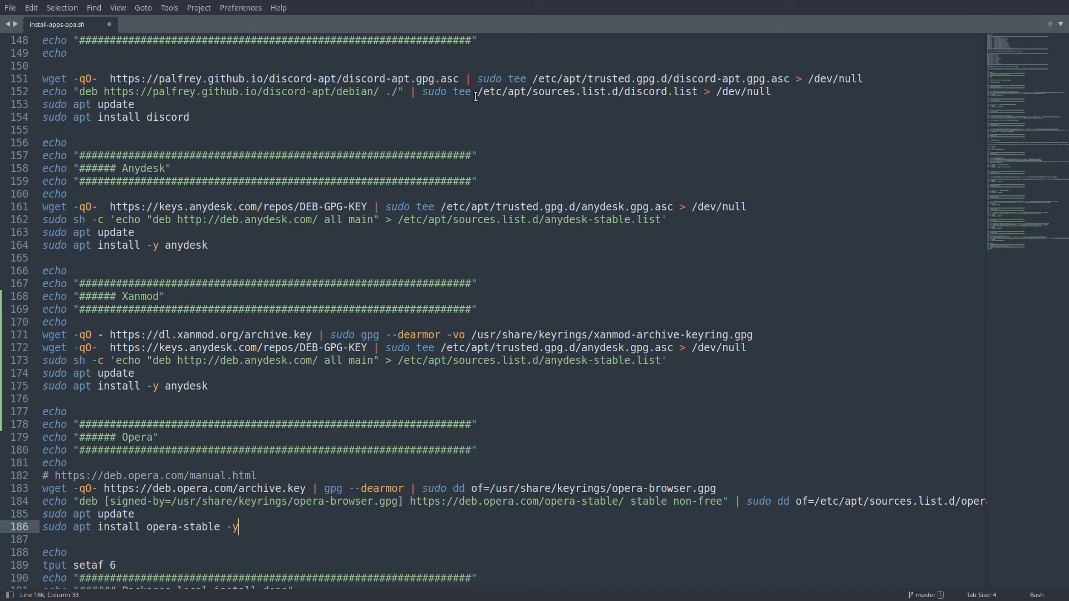
mouse_move(789, 359)
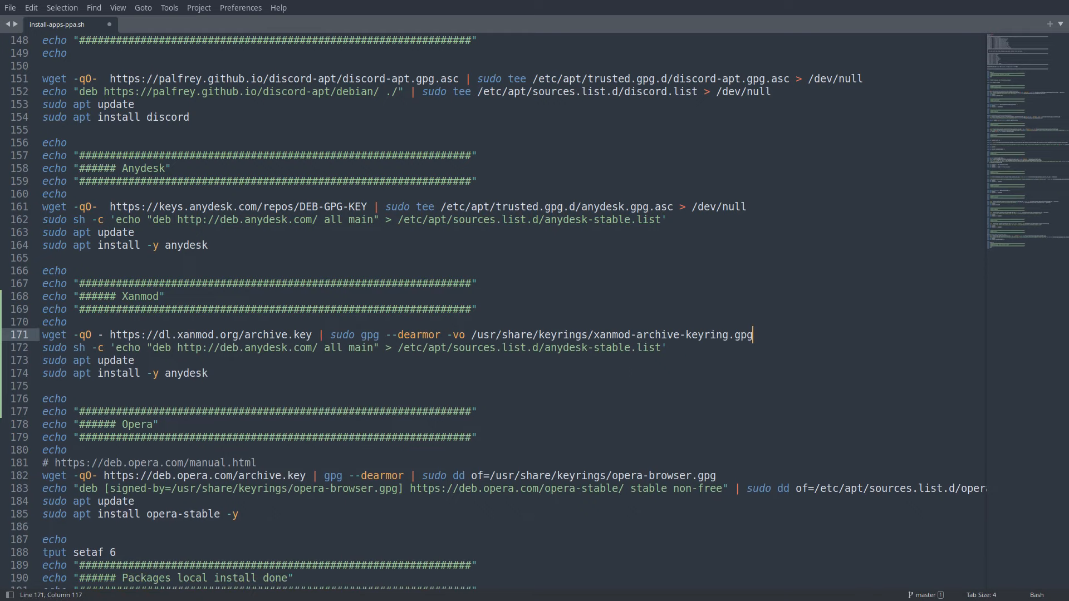
- Remove the leftover Anydesk key and repository lines, leaving the XanMod 'echo deb [signed-by=...]' source line
key("ctrl+s")
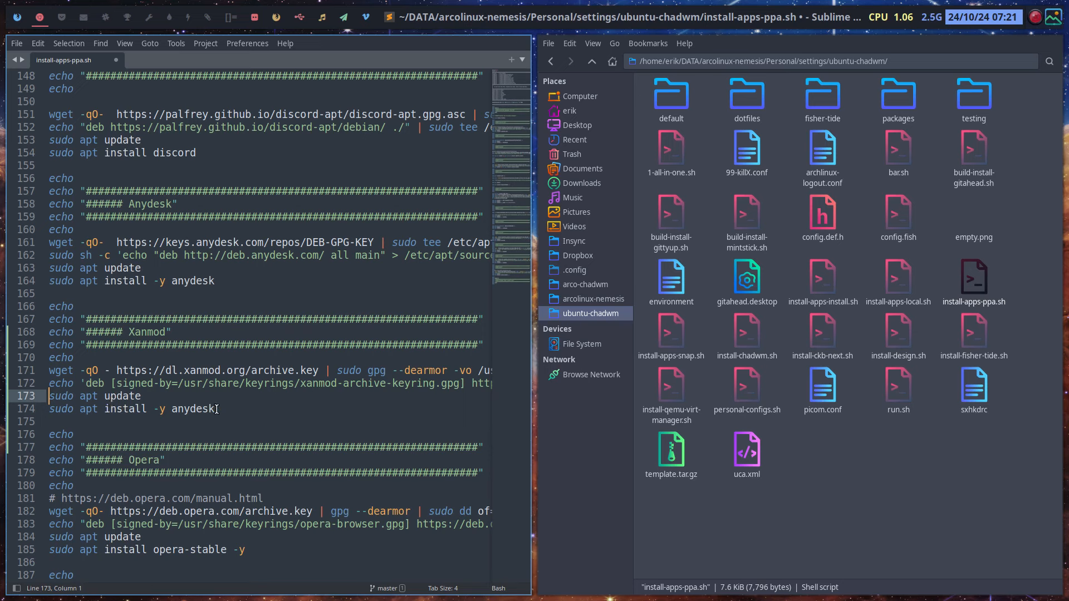
- Replace anydesk with linux-xanmod-x64v3 in the commented install line and save the script
triple_click(129, 408)
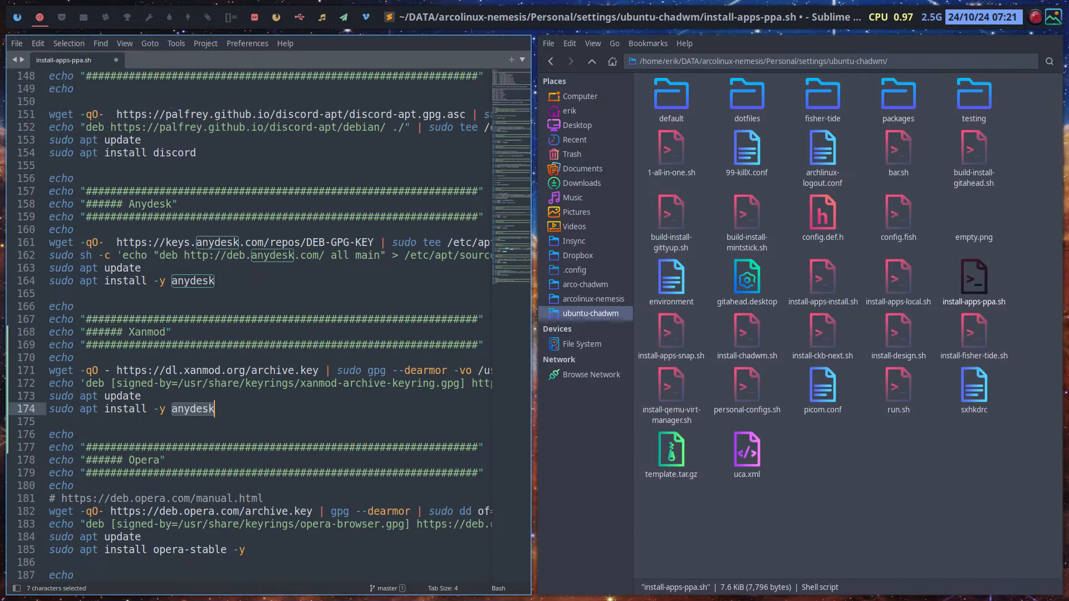
type("linux-xanmod-x64v3")
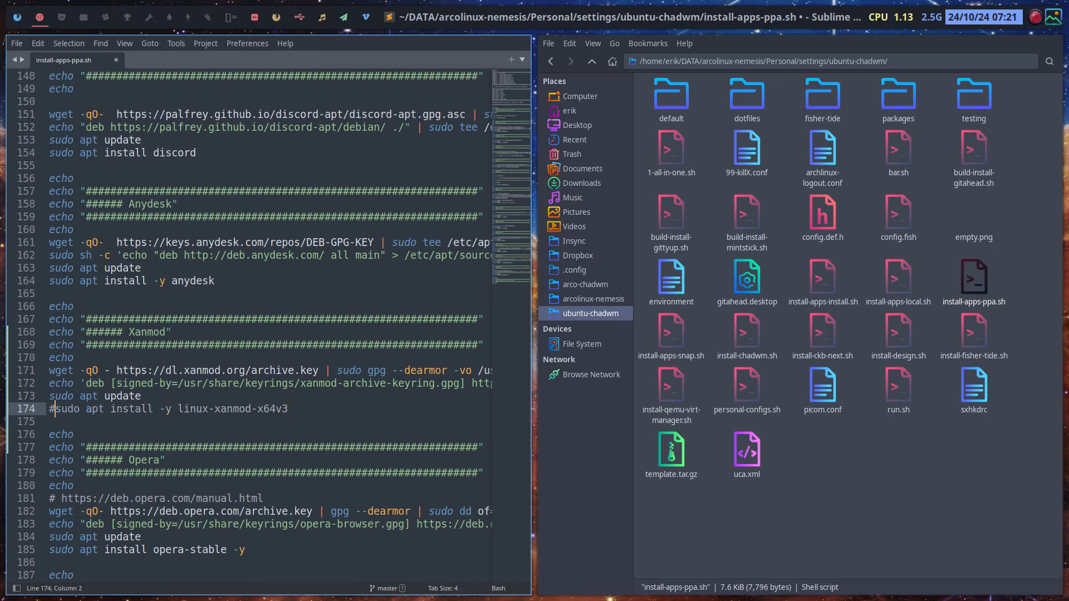
key("ctrl+s")
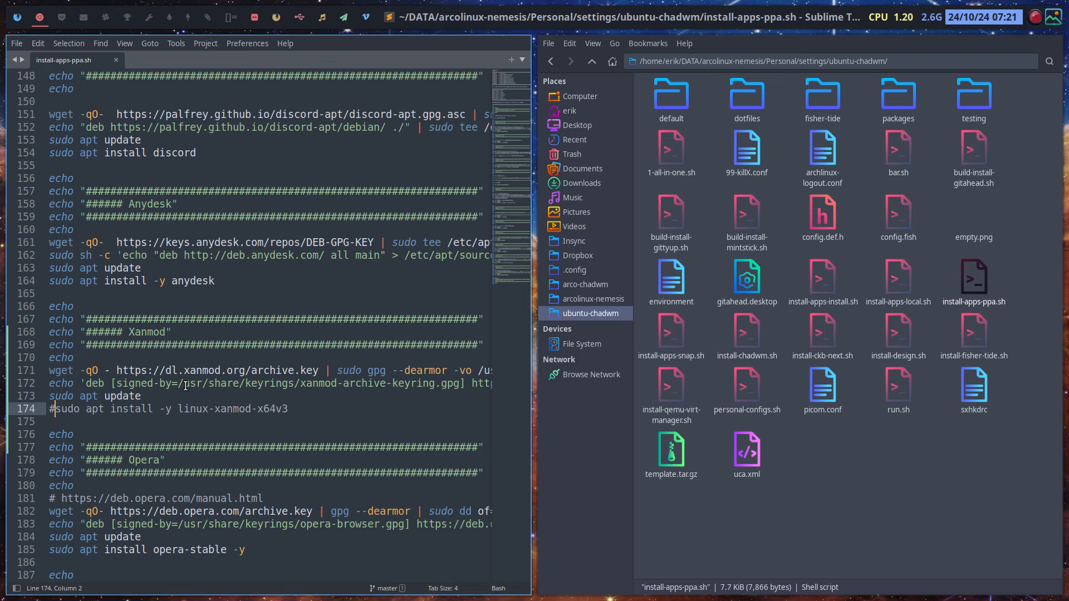
mouse_move(268, 423)
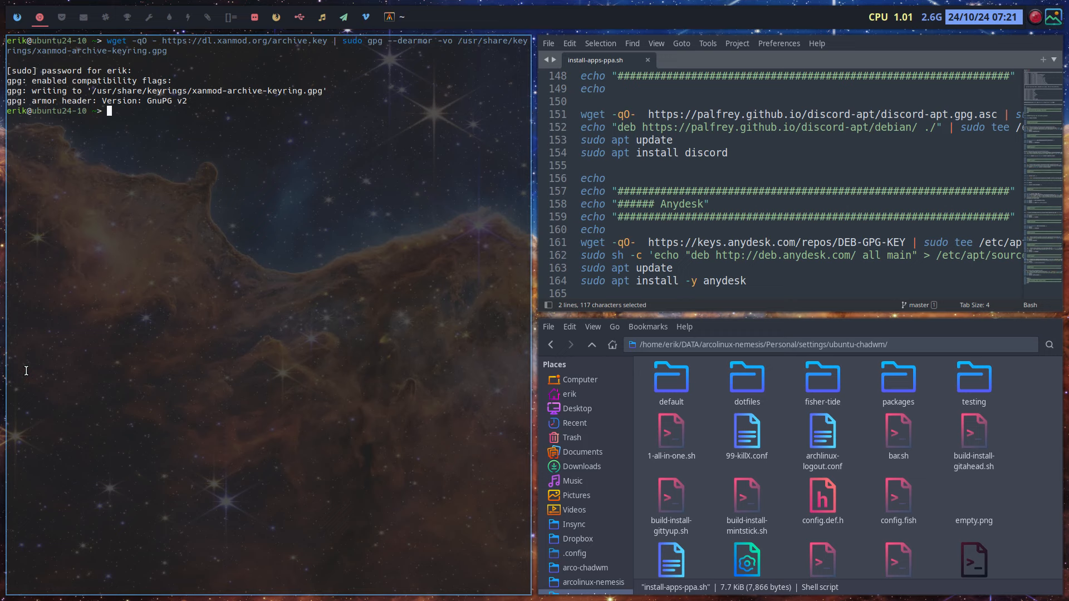
mouse_move(535, 458)
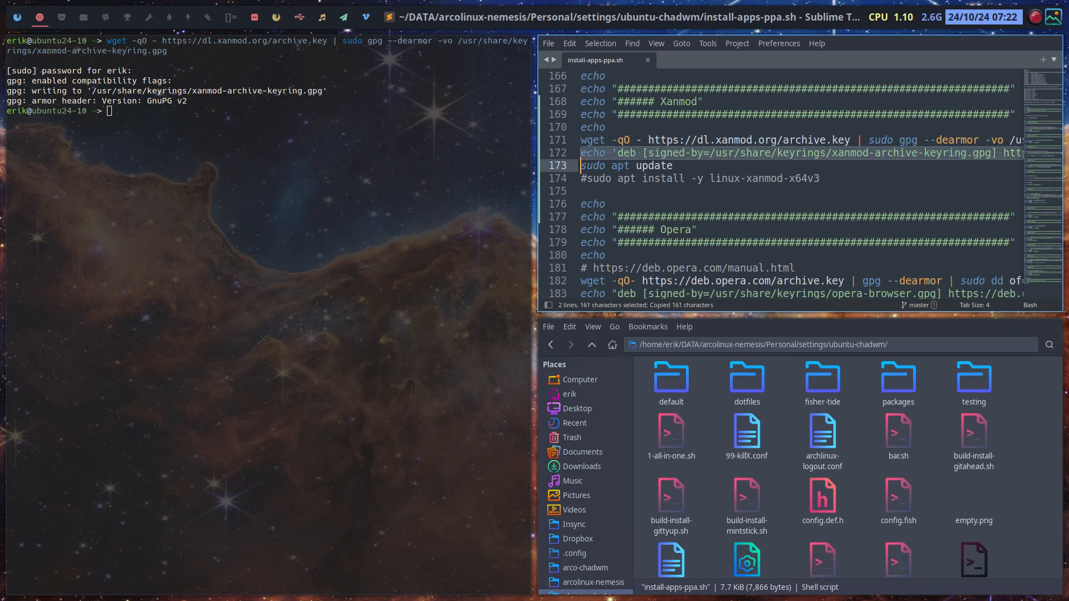
- Run the echo | sudo tee line so the repository lands in xanmod-release.list
key("Return")
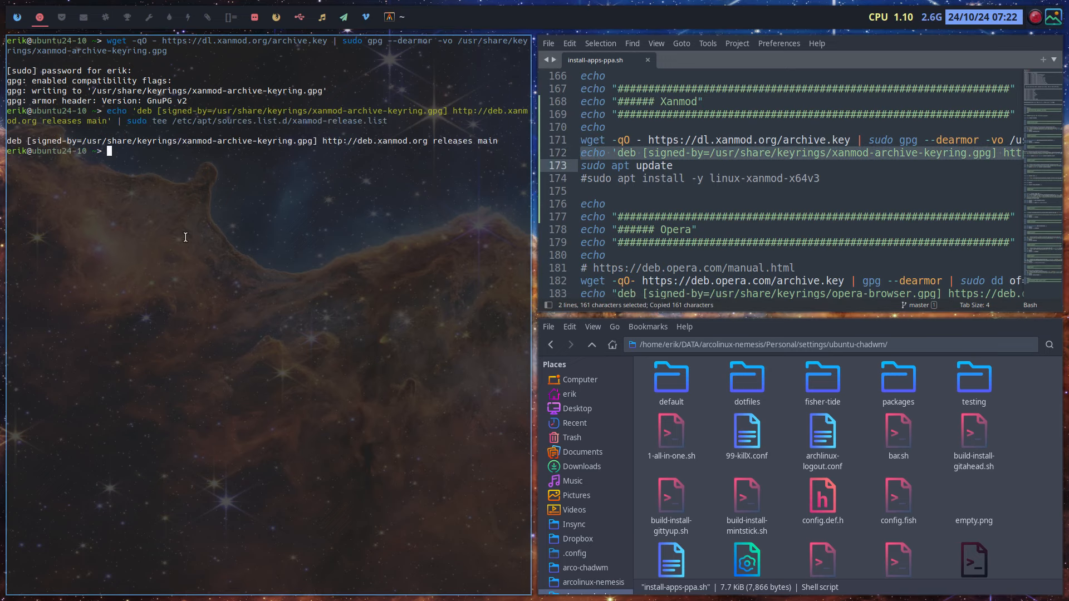
double_click(196, 121)
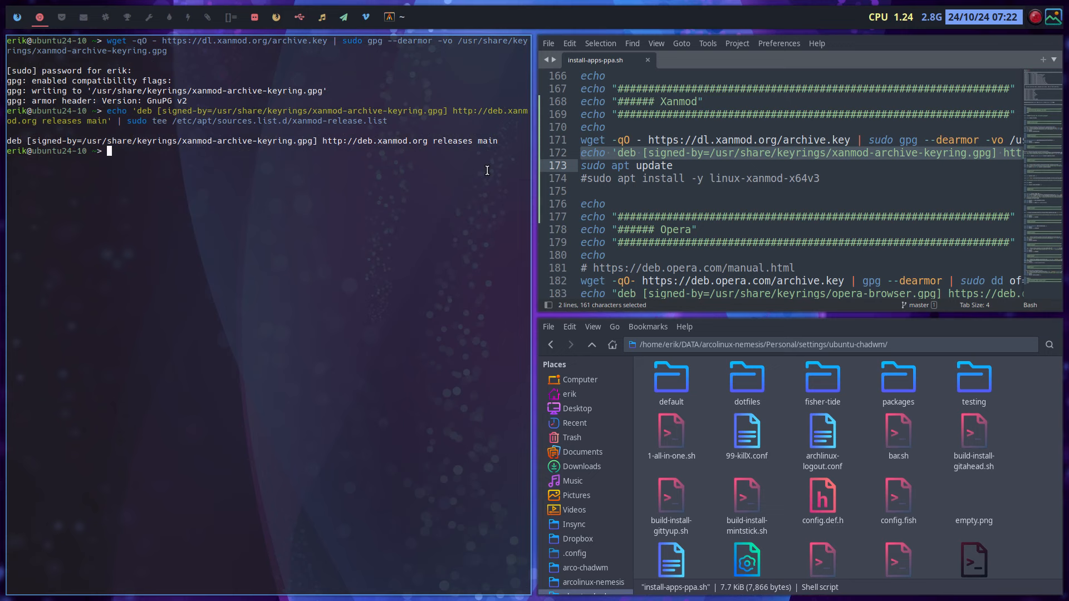
mouse_move(360, 202)
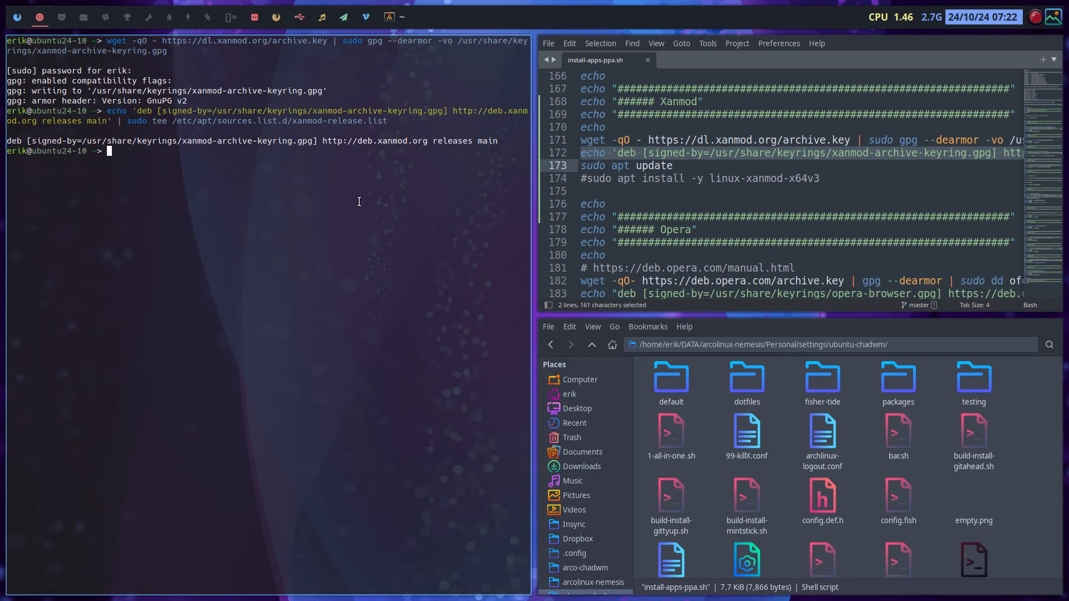
mouse_move(277, 272)
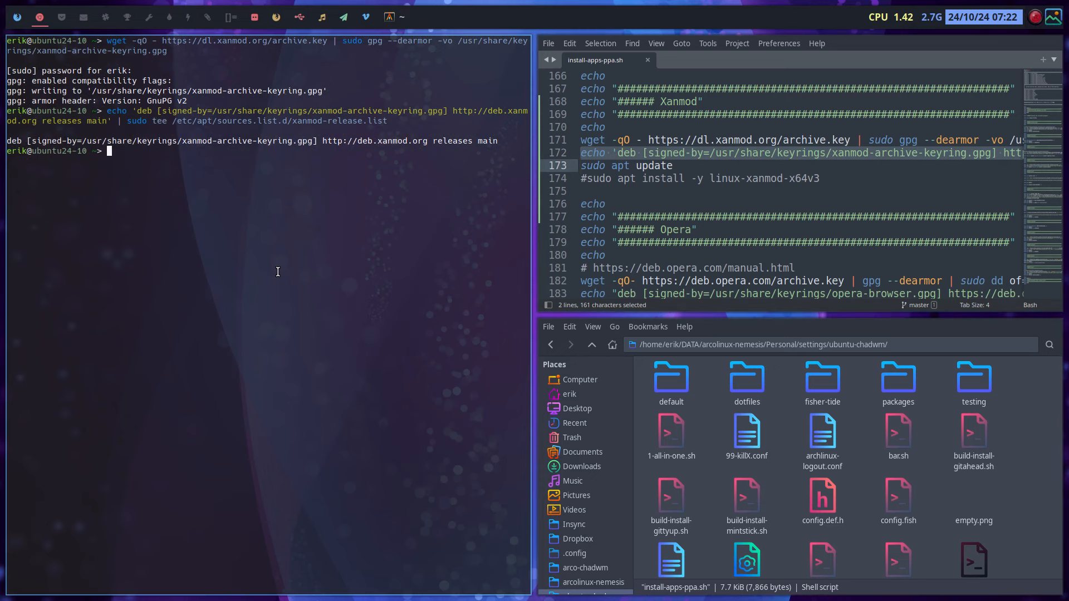
- Run sudo apt update so the package lists include the XanMod repository
type("sudo apt install gitfiend")
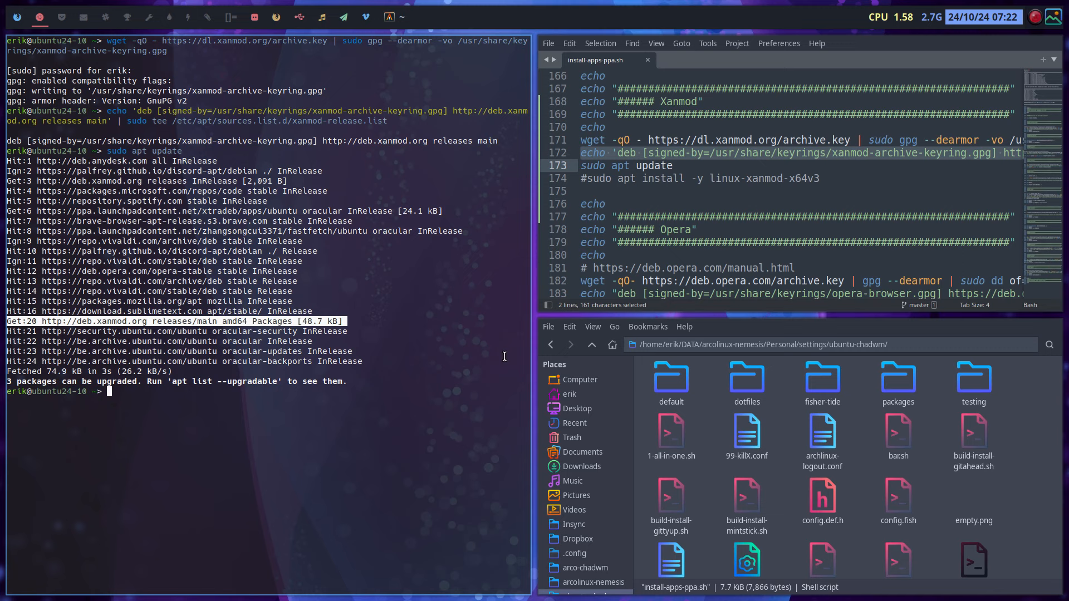
type("sudo apt update")
type("sudo apt install")
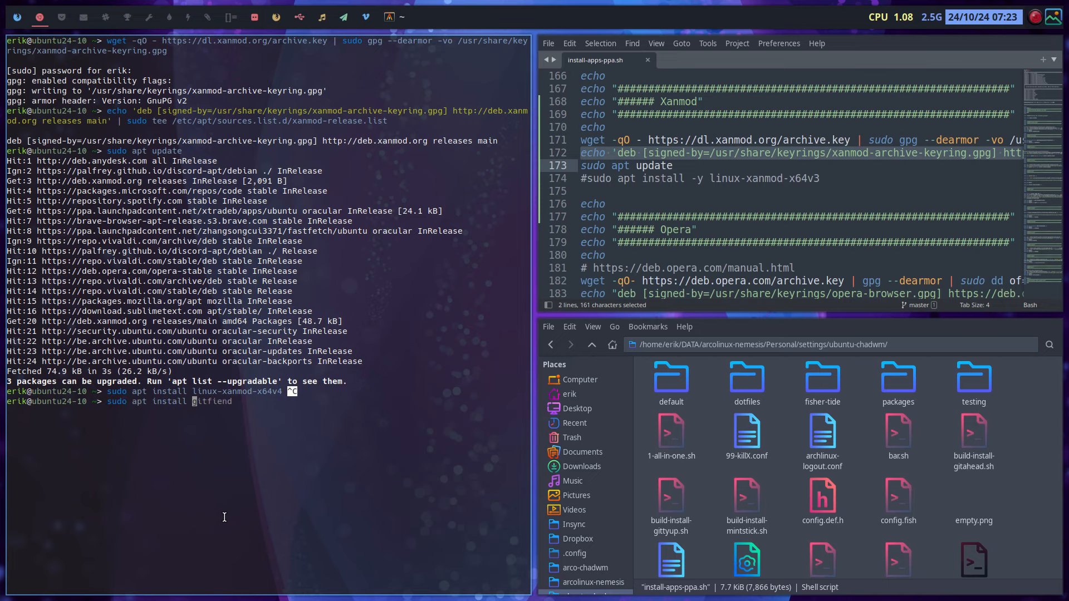
key("Tab")
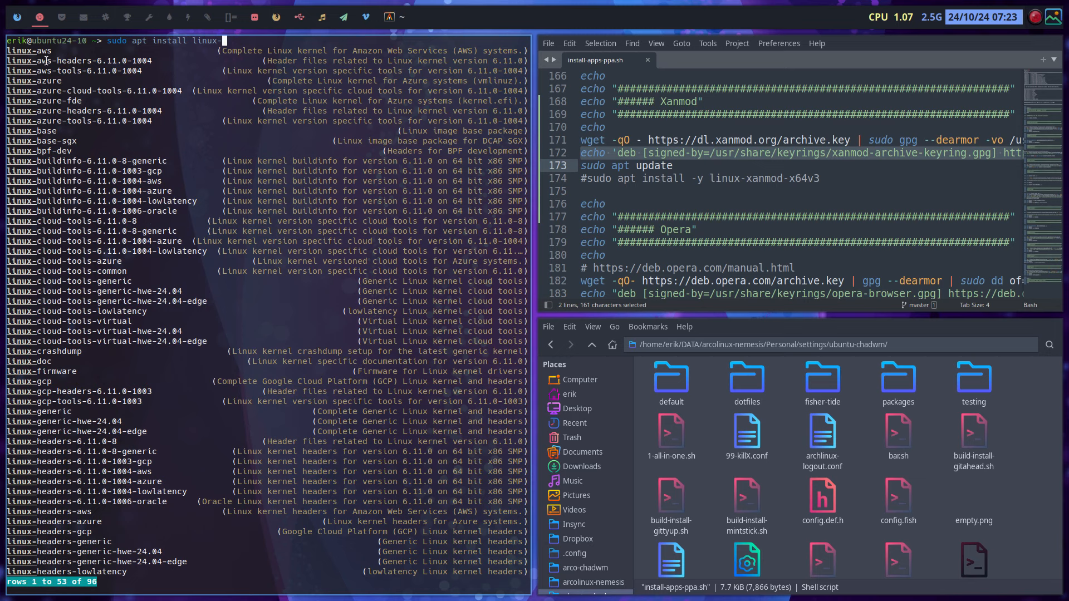
mouse_move(365, 48)
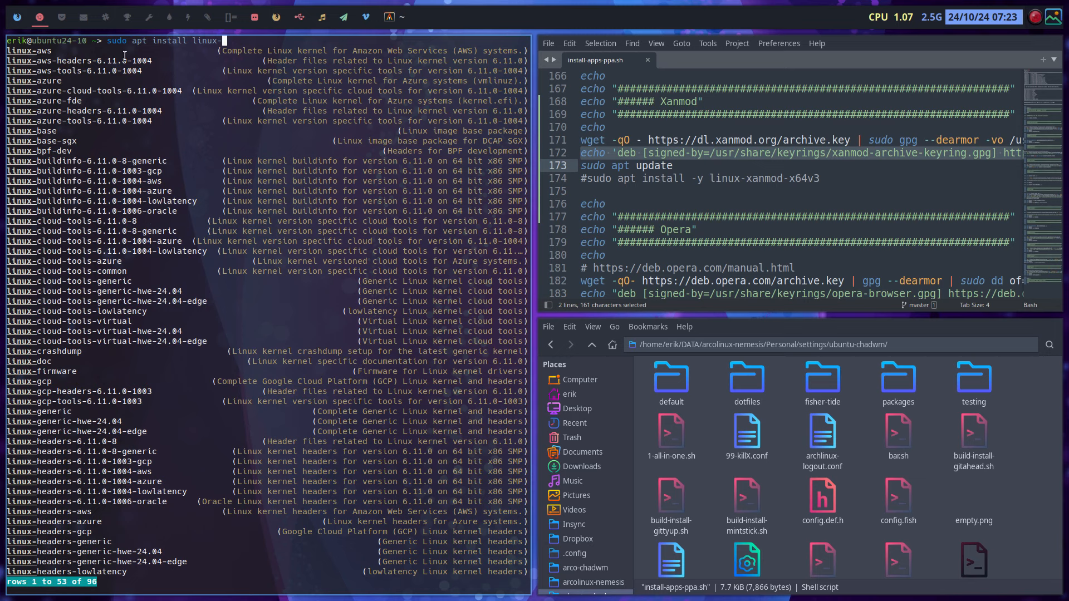
mouse_move(51, 145)
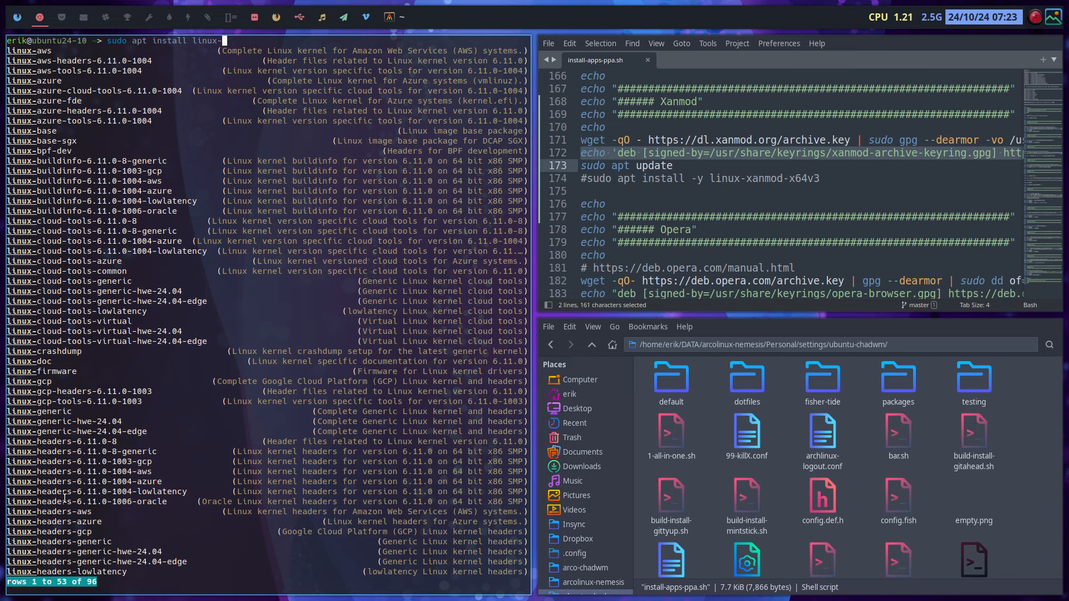
key("Tab")
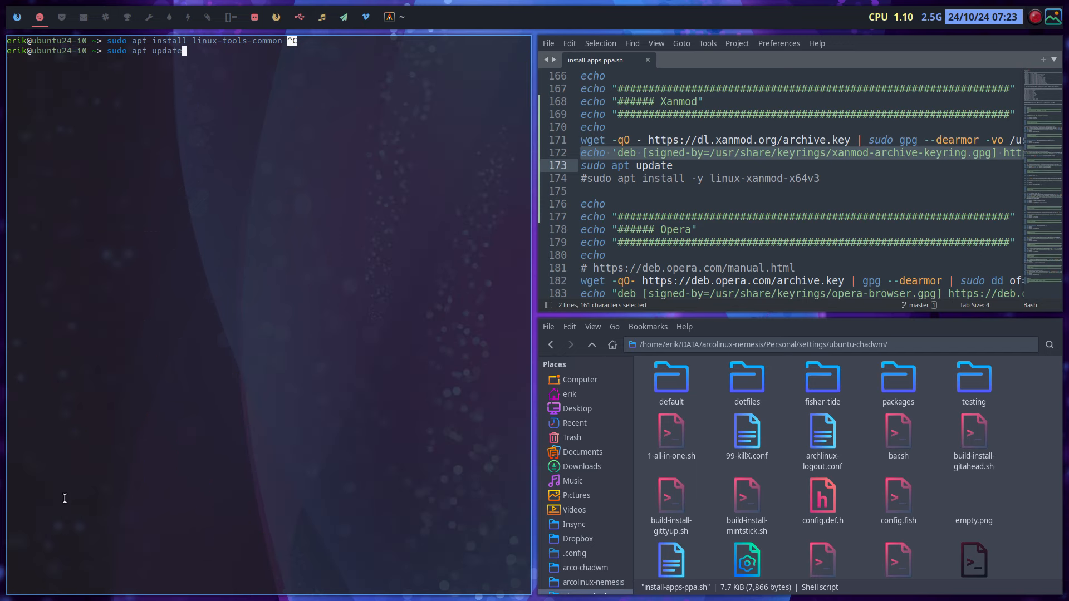
- Tab-complete sudo apt install linux-xanmod- to list the edge, lts, rt and x64v1–v4 kernel packages
key("BackSpace")
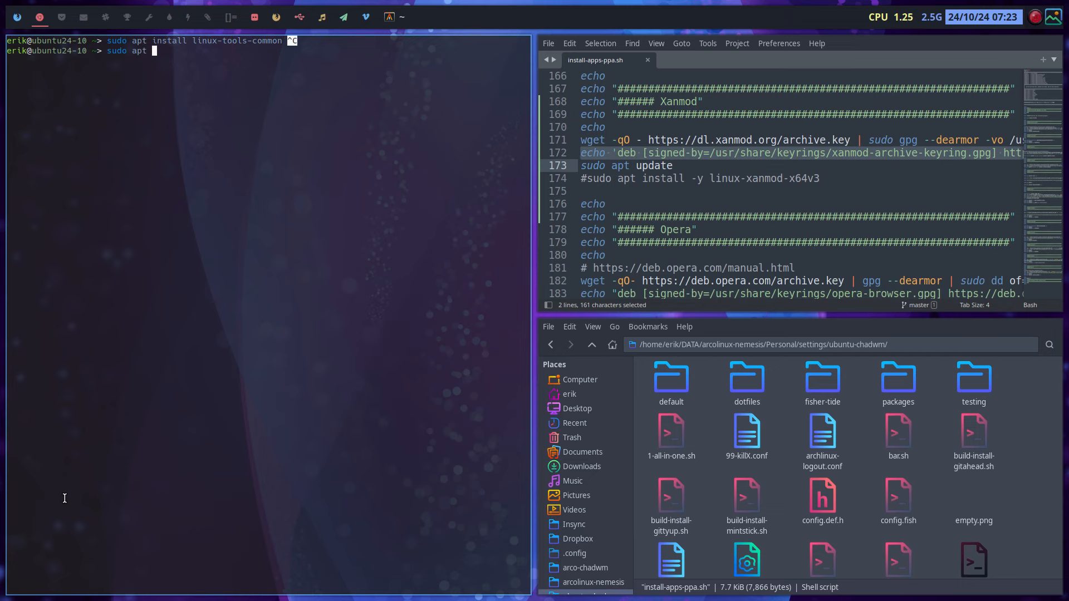
type("install")
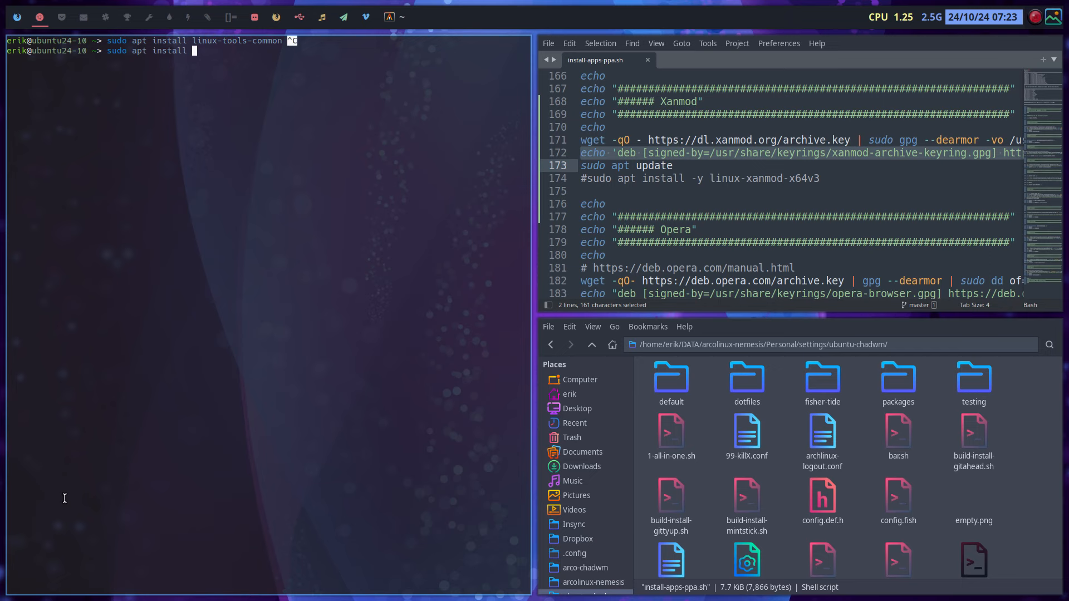
type("linux-")
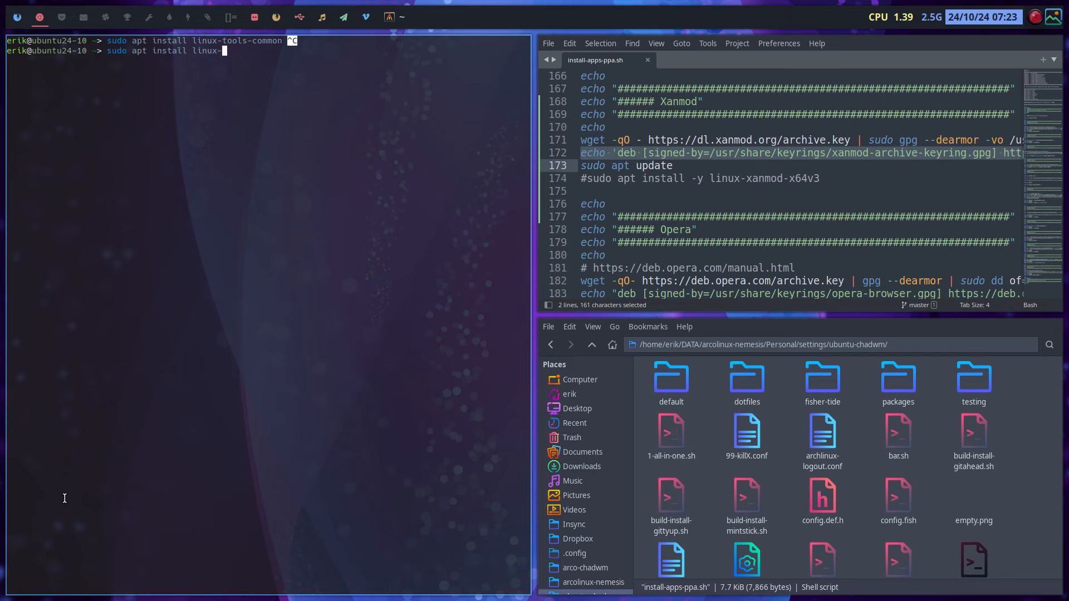
key("Tab")
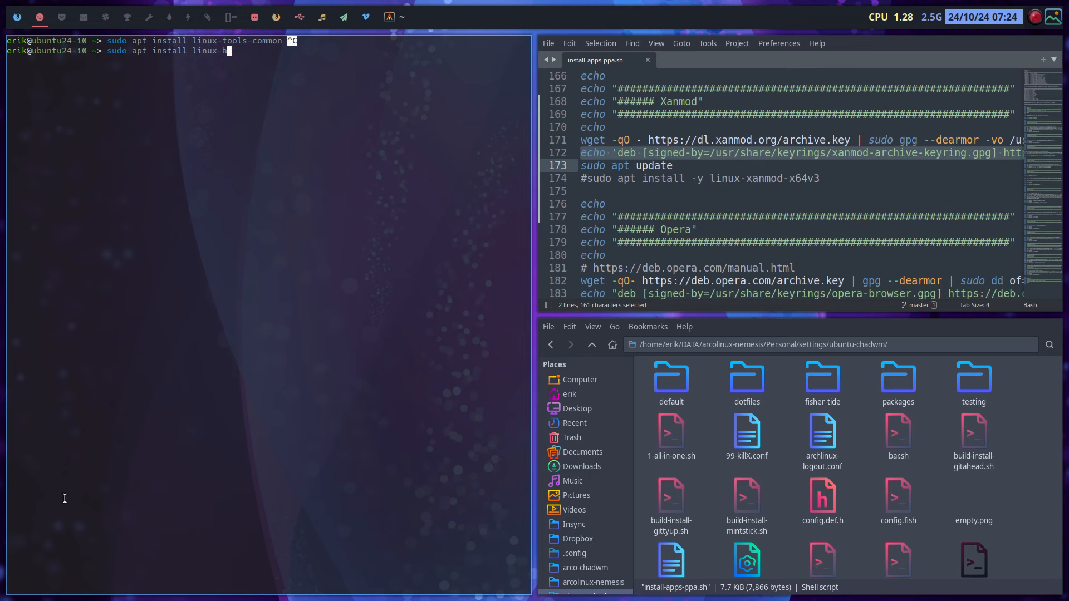
type("a")
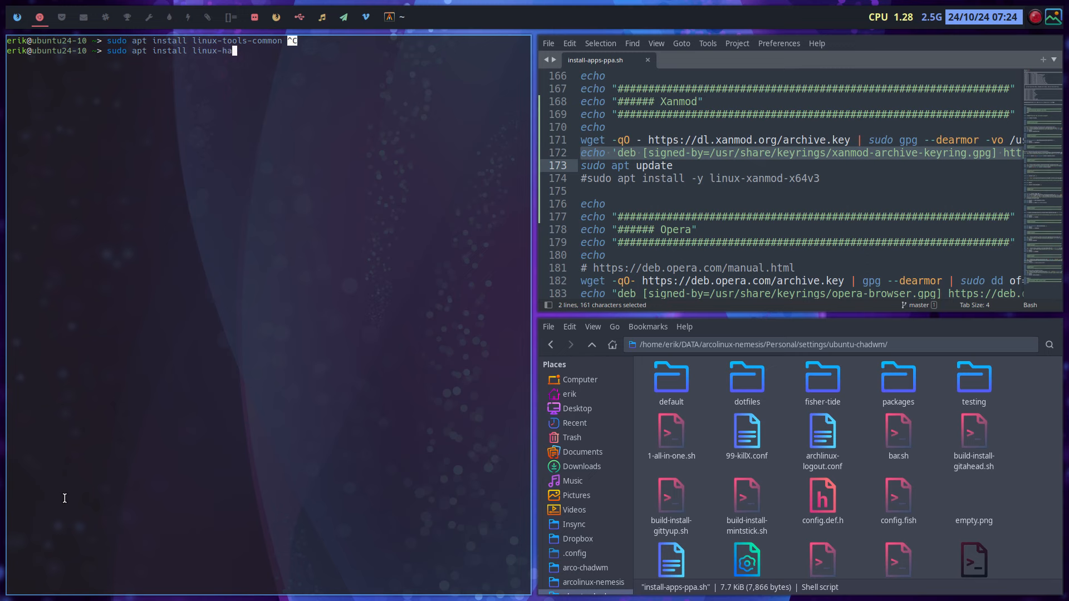
key("Tab")
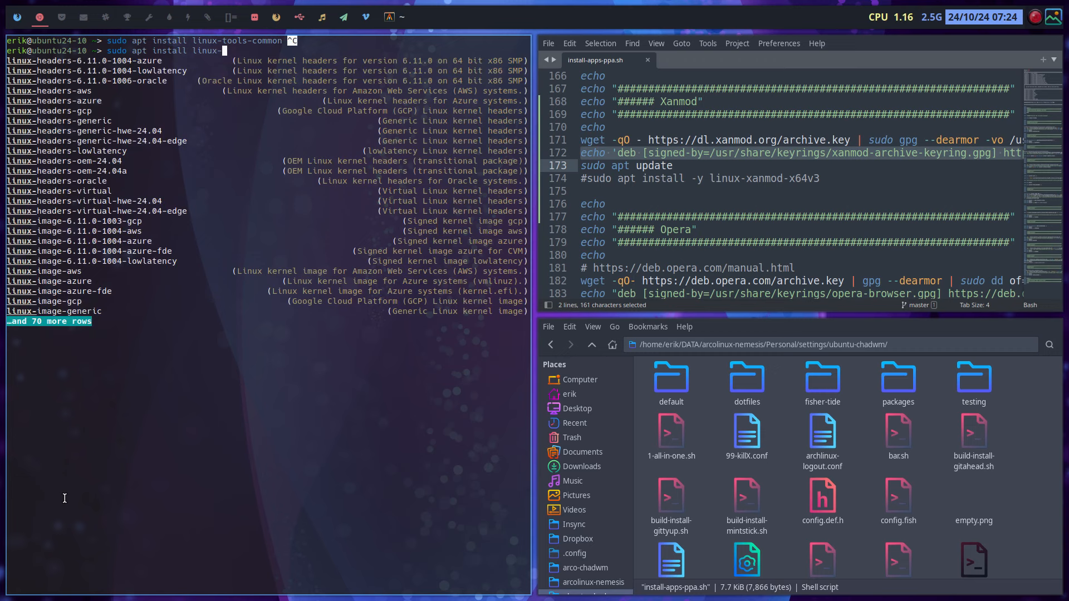
type("xanmod-")
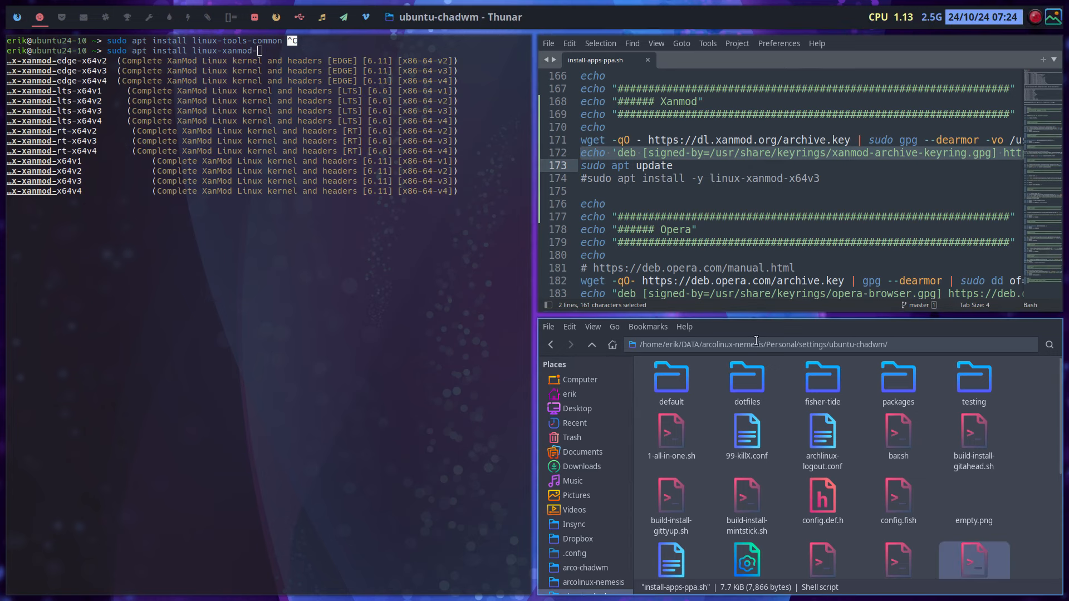
- Return to install-apps-ppa.sh in Sublime Text
left_click(628, 154)
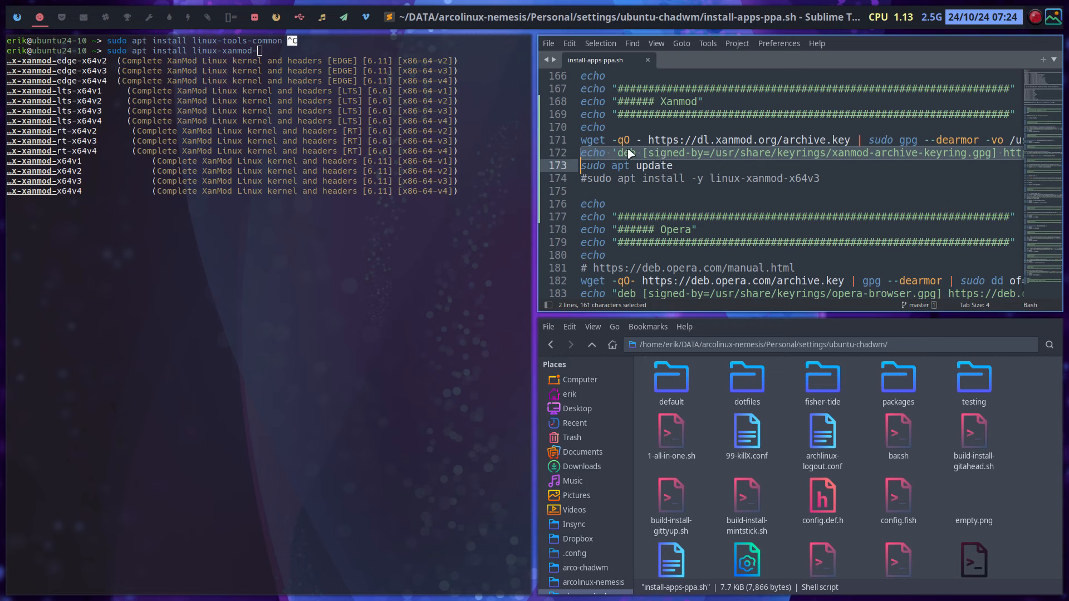